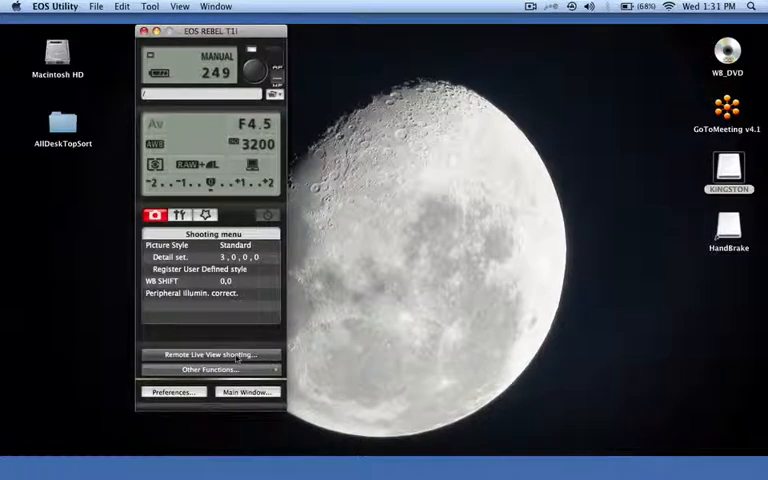
Start Remote Live View shooting to show the plate and cup scene with its histogram
click(204, 356)
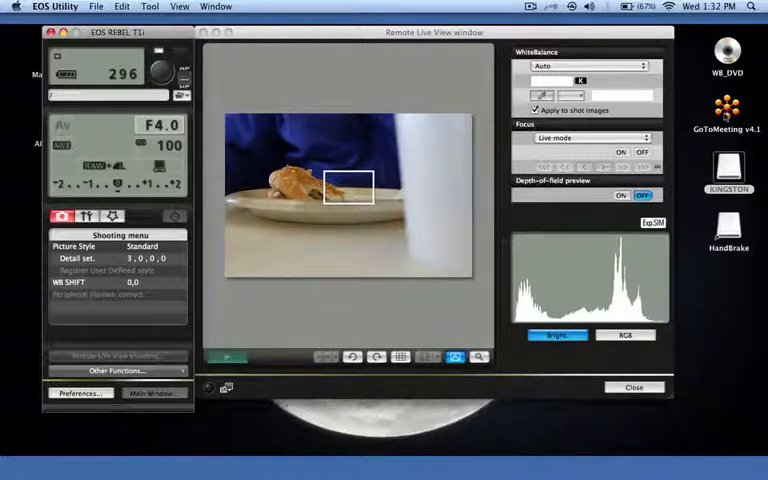
Start an instant GoToMeeting session via Meet Now, signing in with the 'pvideo' account credentials
click(724, 108)
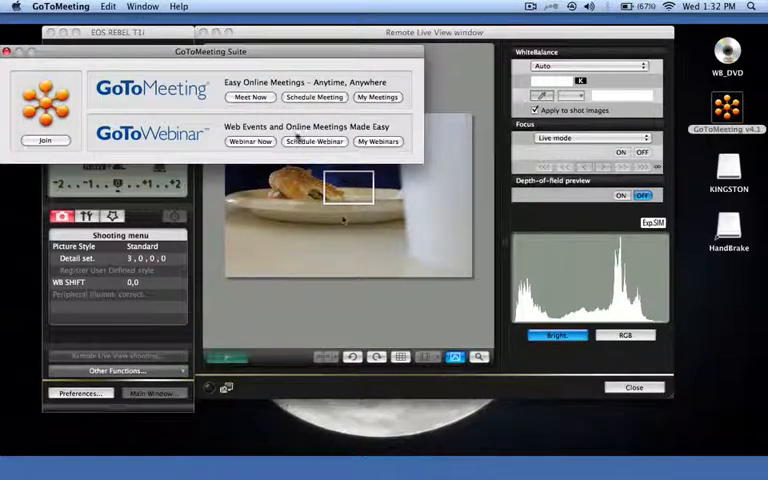
click(250, 96)
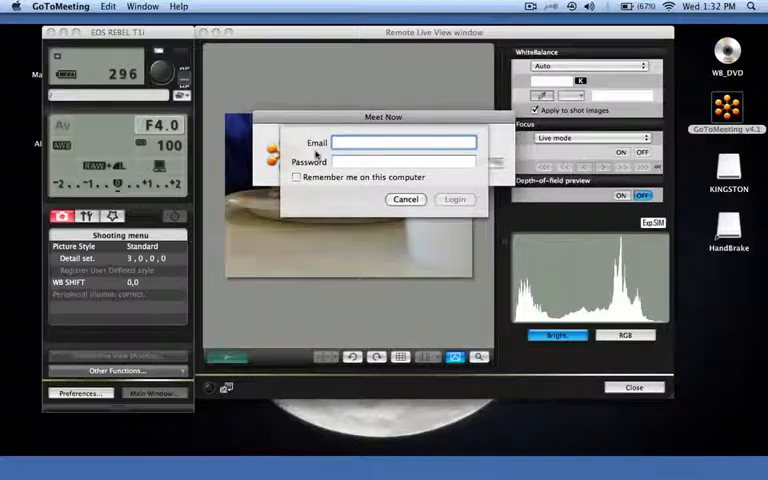
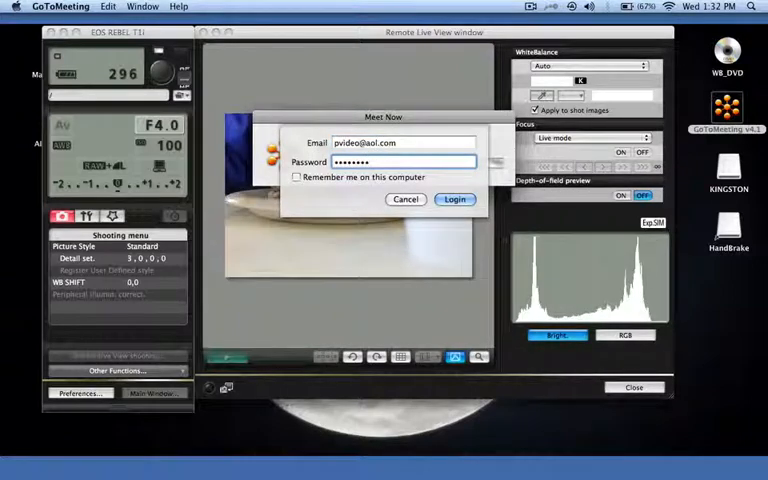
click(454, 200)
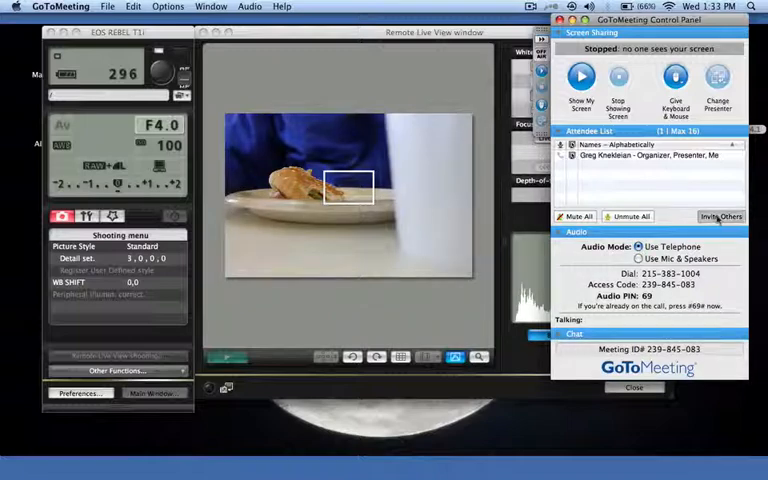
Invite another attendee, then browse to aol.com and the AOL Mail sign-in page
click(720, 216)
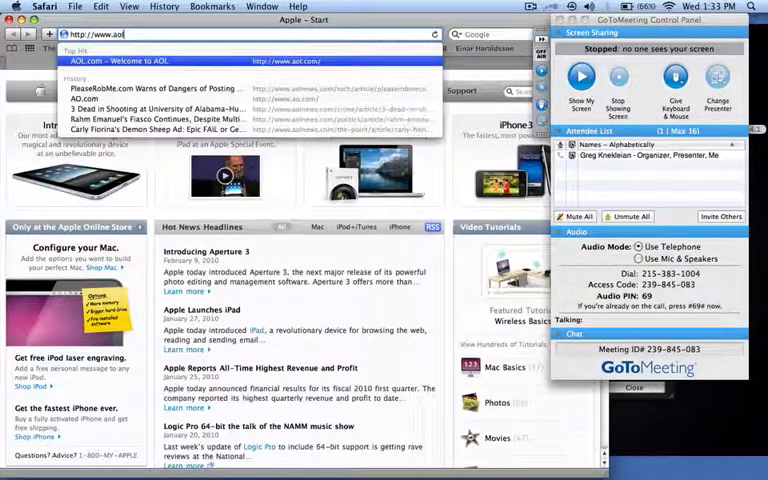
key(Return)
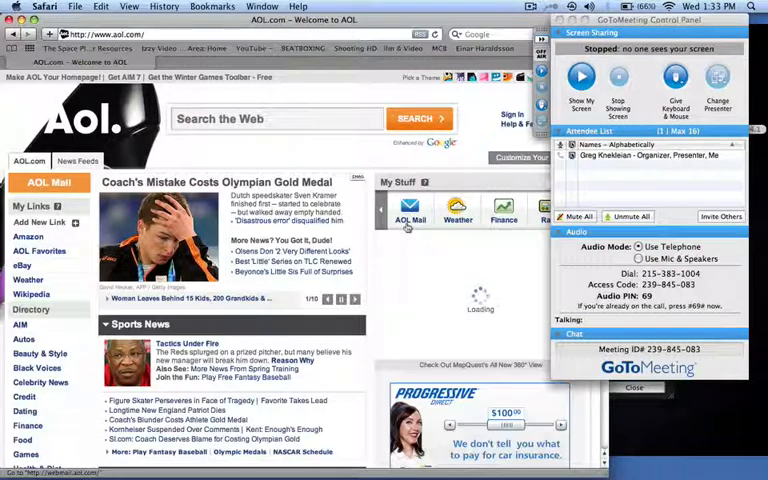
click(410, 208)
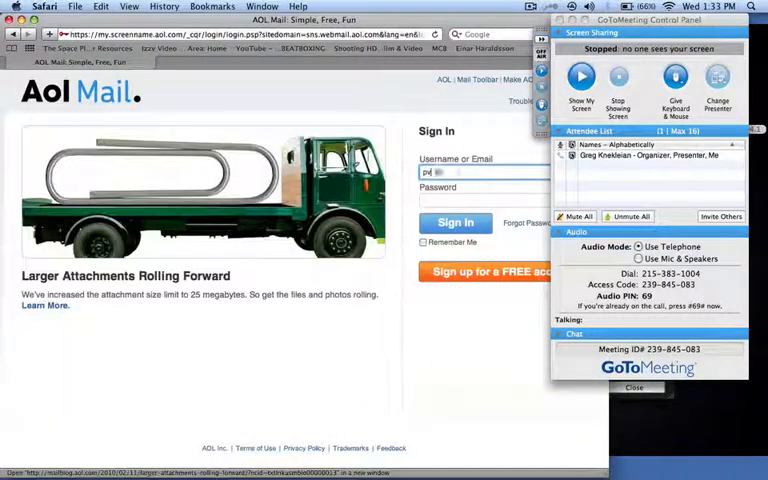
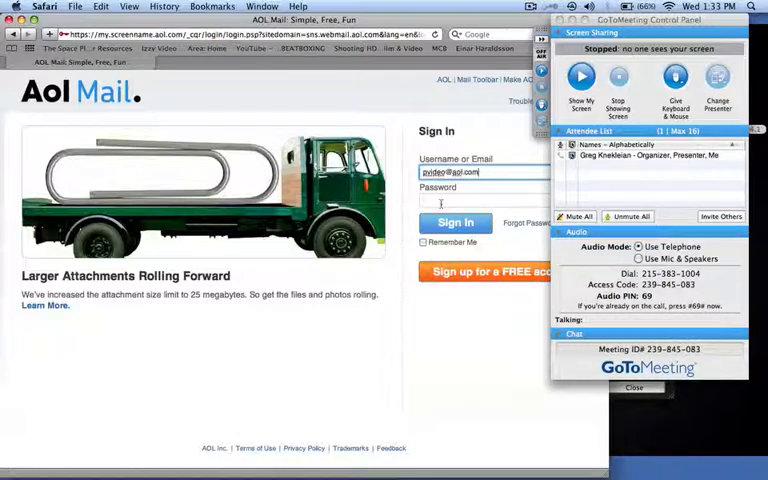
text(••••)
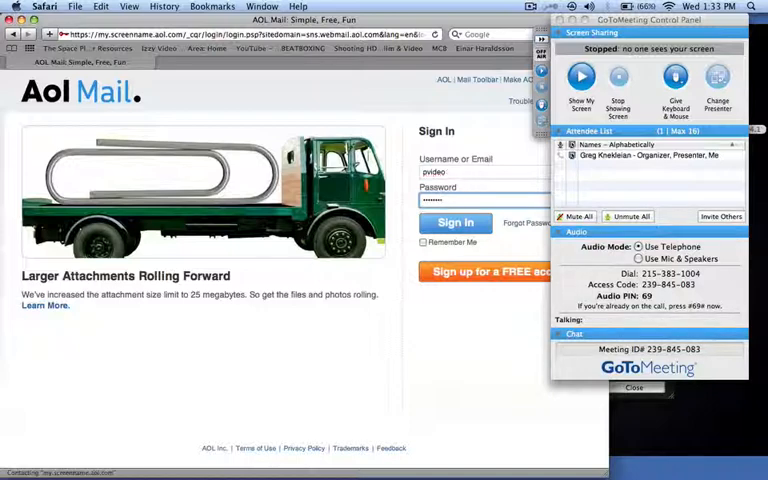
click(456, 222)
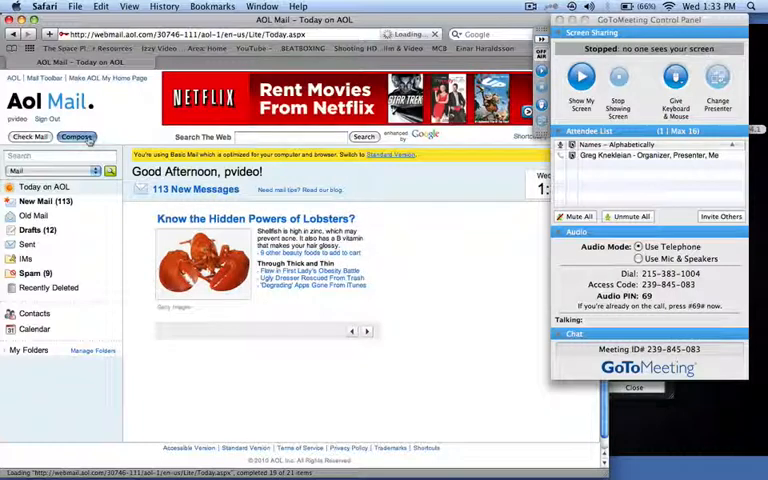
click(76, 136)
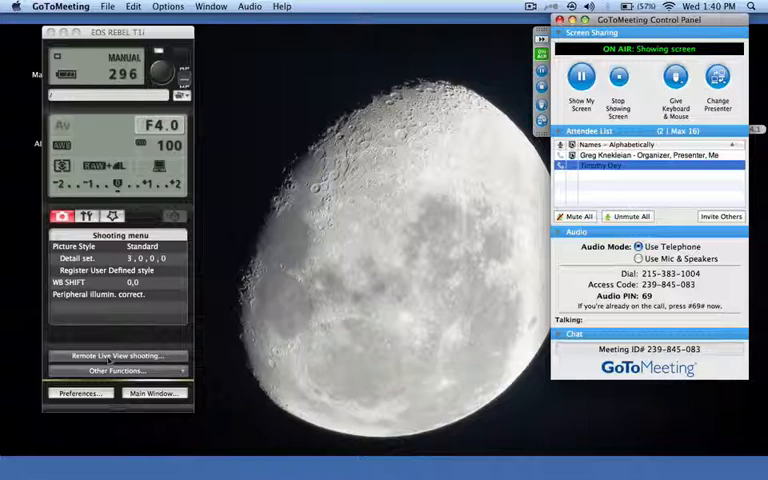
Reopen Remote Live View and give the attendee keyboard and mouse control to shoot
click(116, 356)
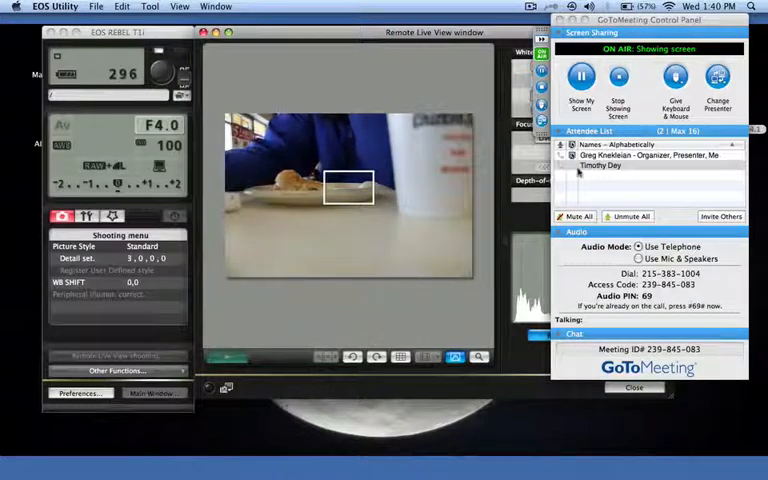
click(674, 80)
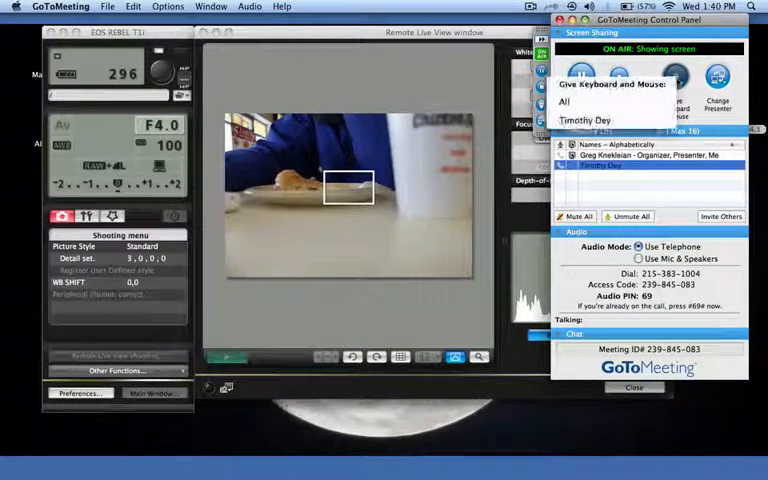
mouse_move(590, 120)
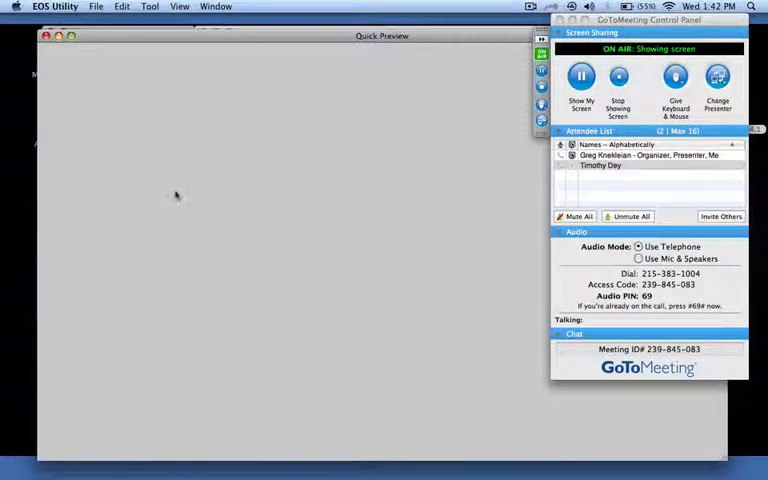
mouse_move(244, 46)
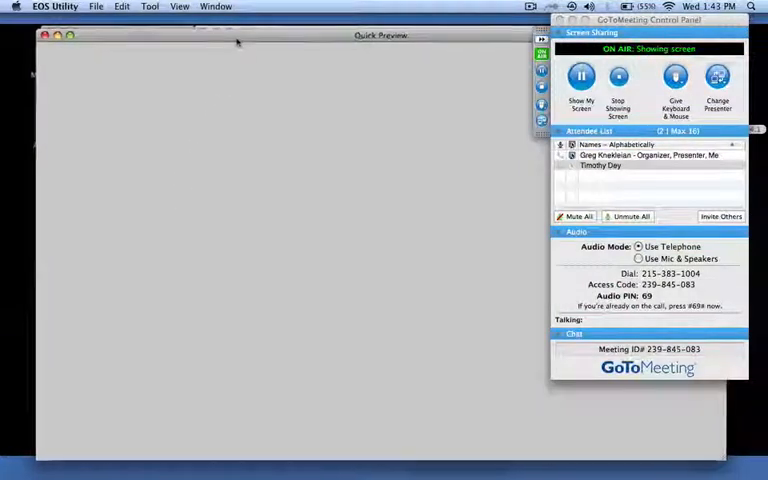